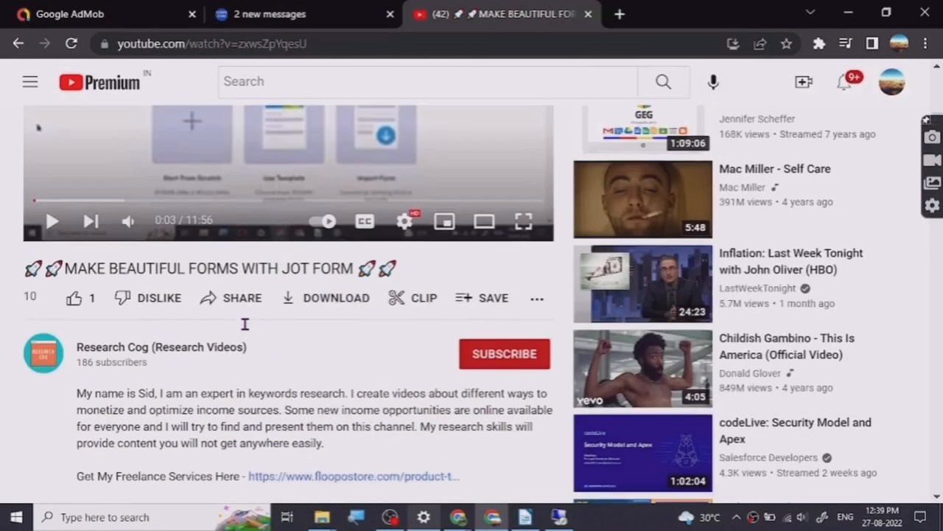
- Scroll the YouTube page, then move on to the D-ID generative AI avatars homepage
scroll("down", 3)
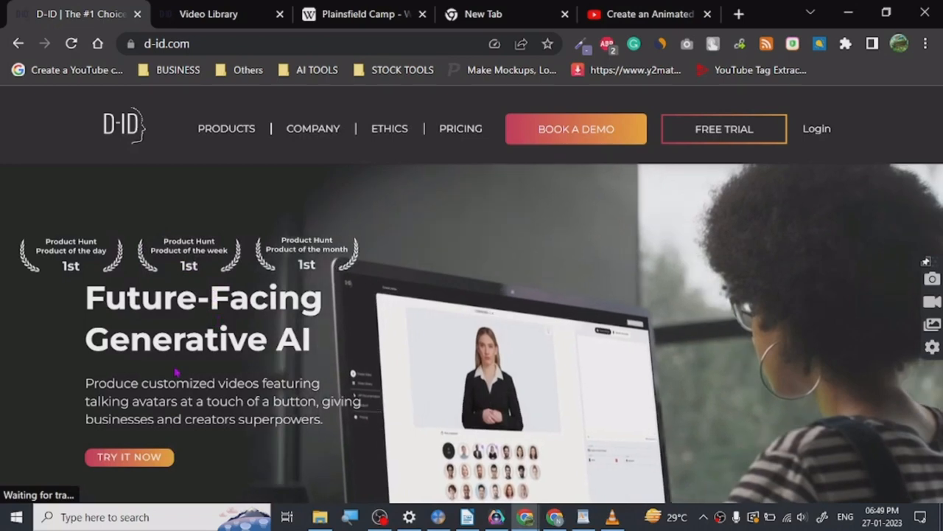
scroll("down", 3)
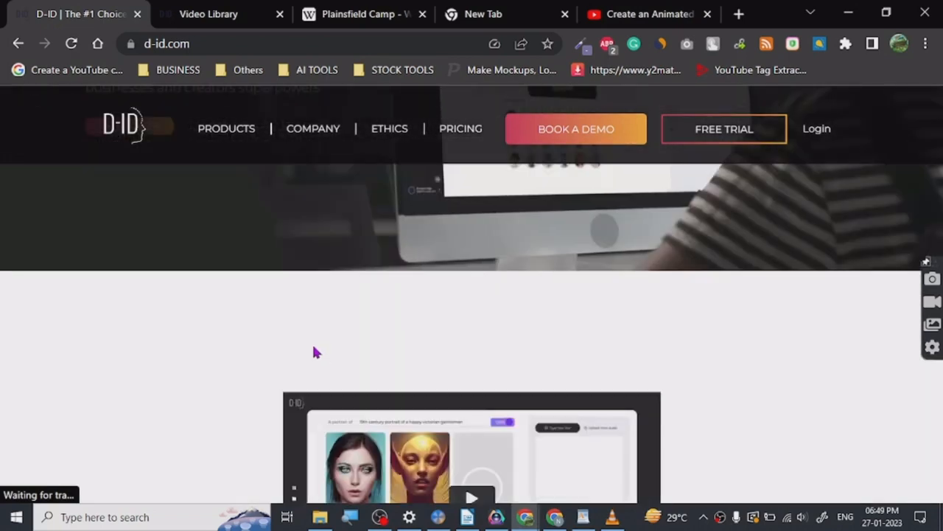
scroll("down", 3)
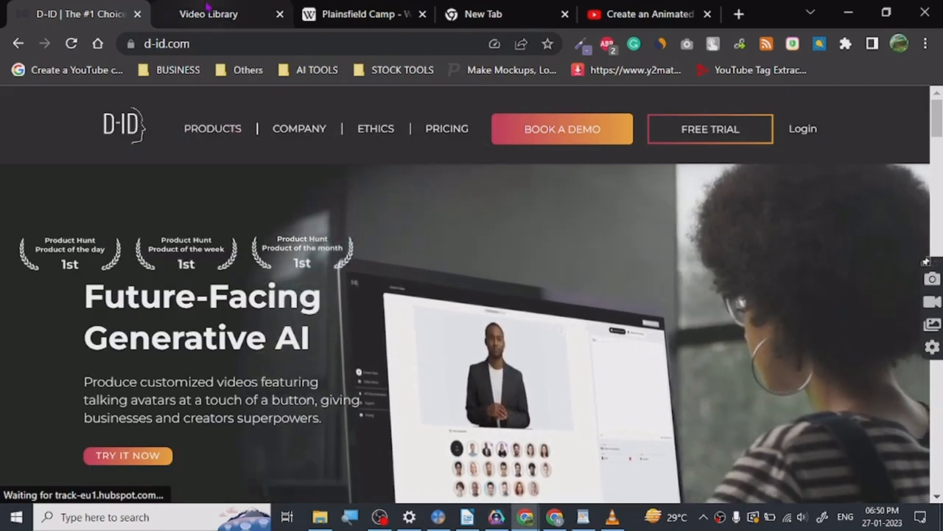
- Switch to the Video Library tab showing the two earlier creative videos
left_click(209, 14)
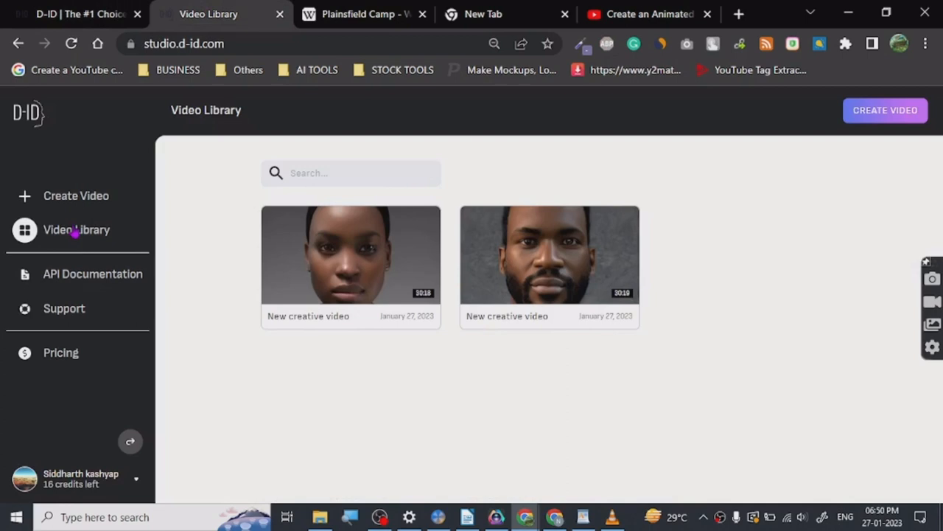
mouse_move(354, 201)
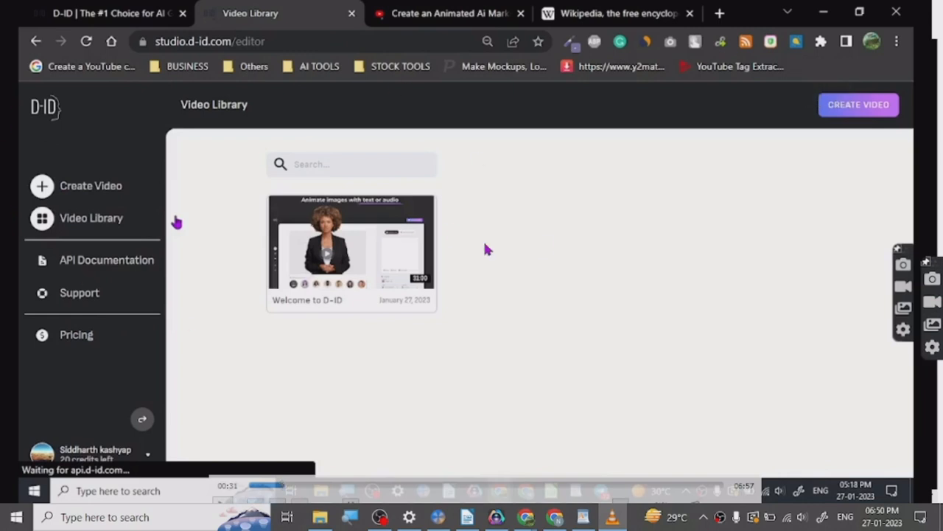
- Play the VLC clip of the script-filled editor, then return to D-ID's Video Library
left_click(91, 185)
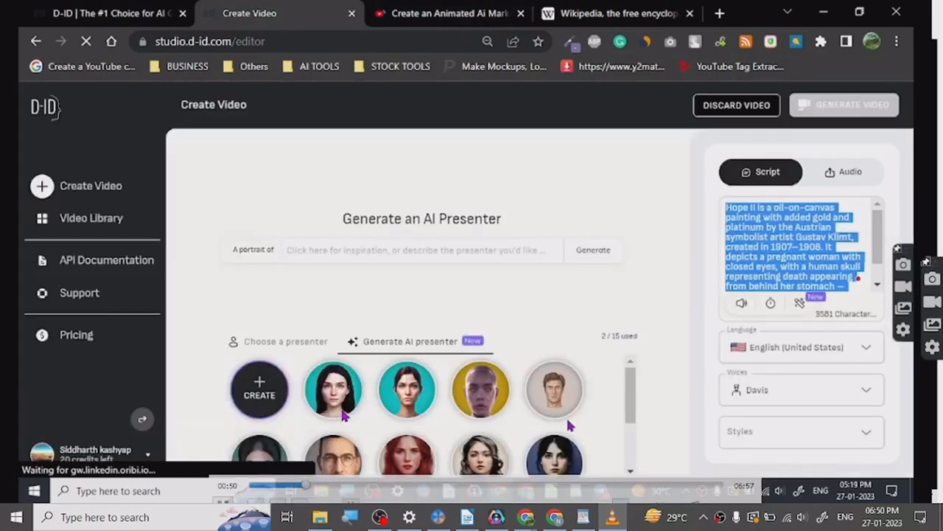
scroll("down", 3)
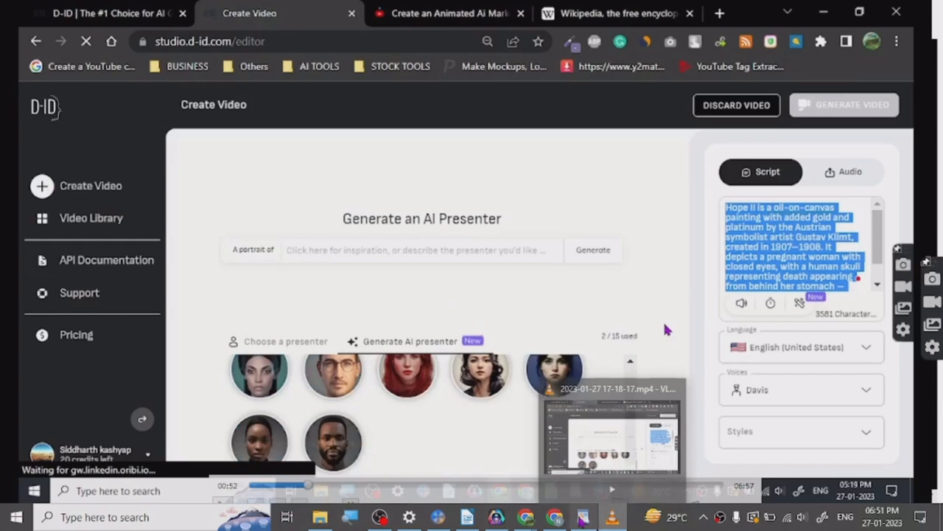
left_click(77, 230)
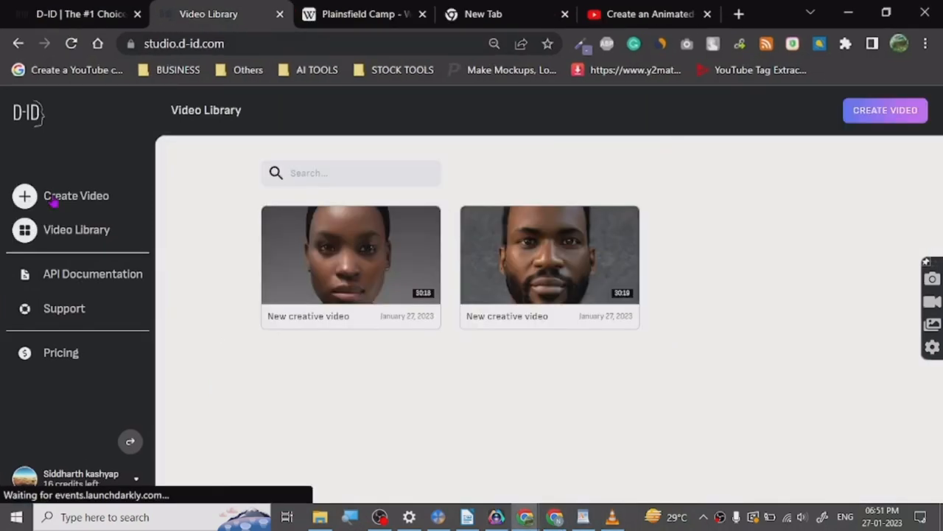
- Start a new creative video, choose a presenter, and focus the Script box
left_click(76, 196)
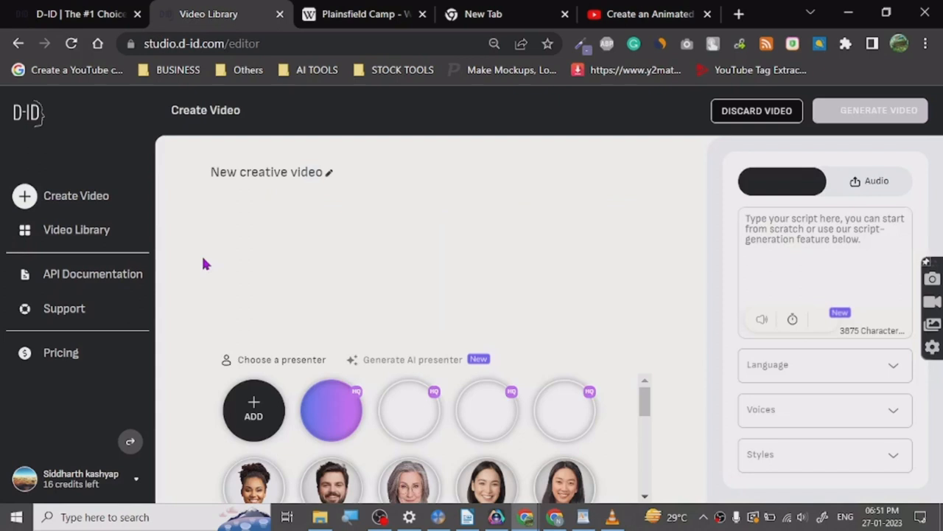
left_click(331, 410)
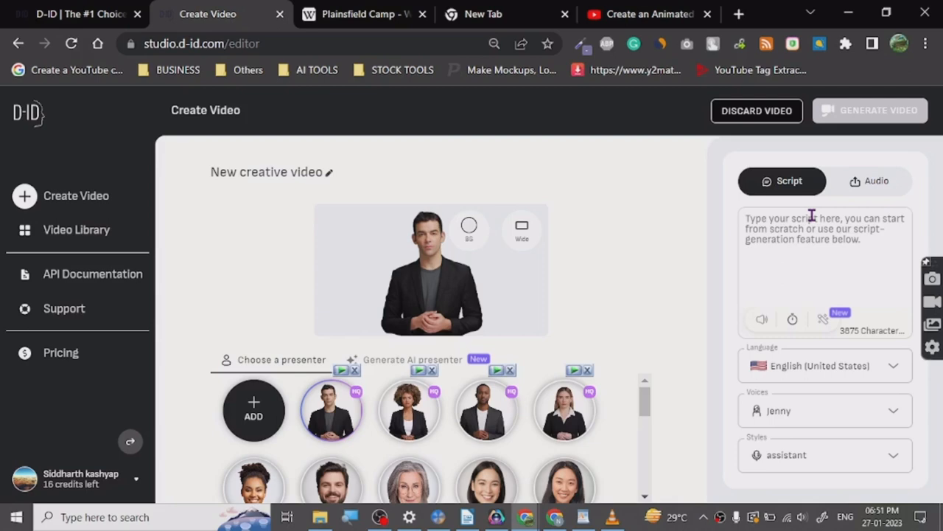
left_click(412, 359)
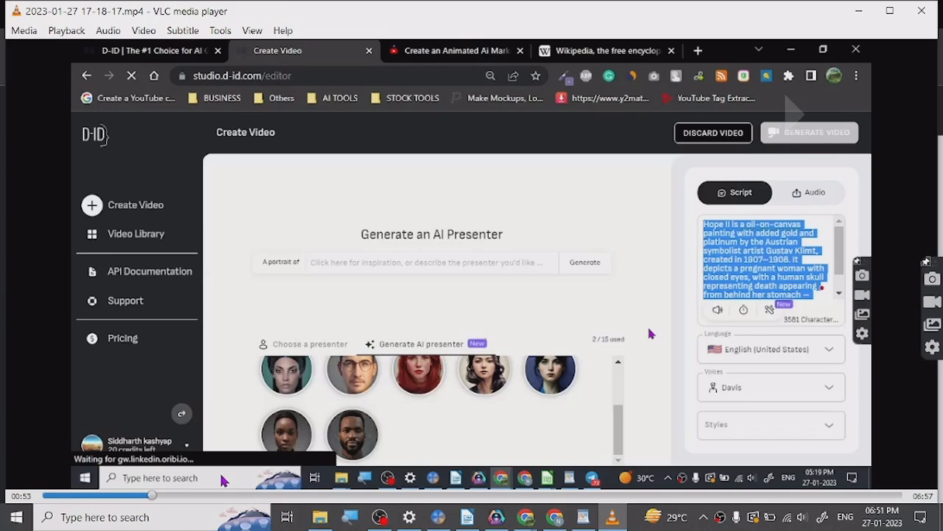
- Seek the VLC recording past the Generate dialog to the finished bearded-presenter video
left_click(809, 131)
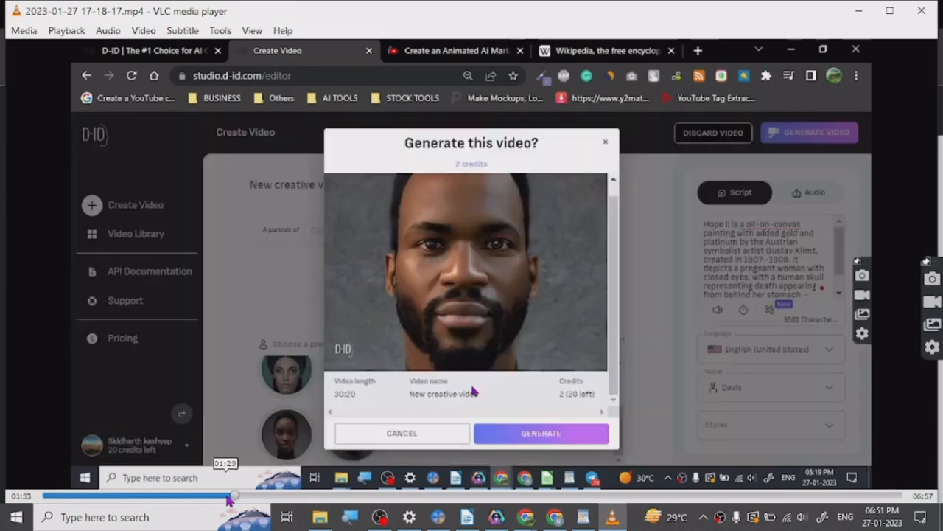
mouse_move(432, 165)
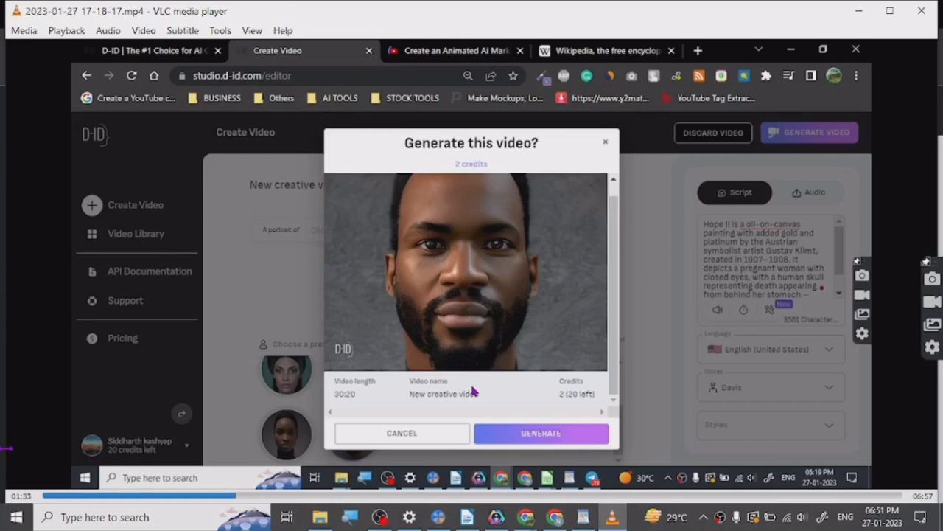
mouse_move(164, 413)
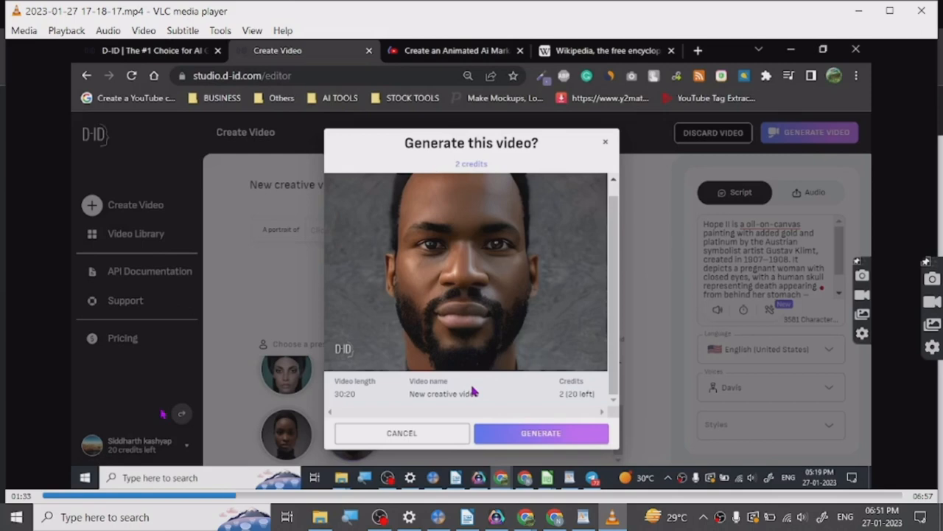
mouse_move(343, 377)
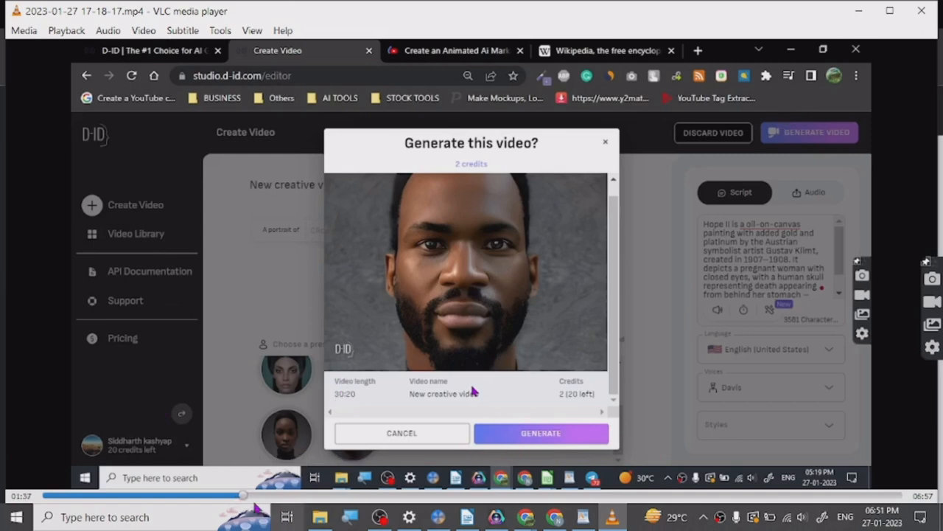
left_click(541, 433)
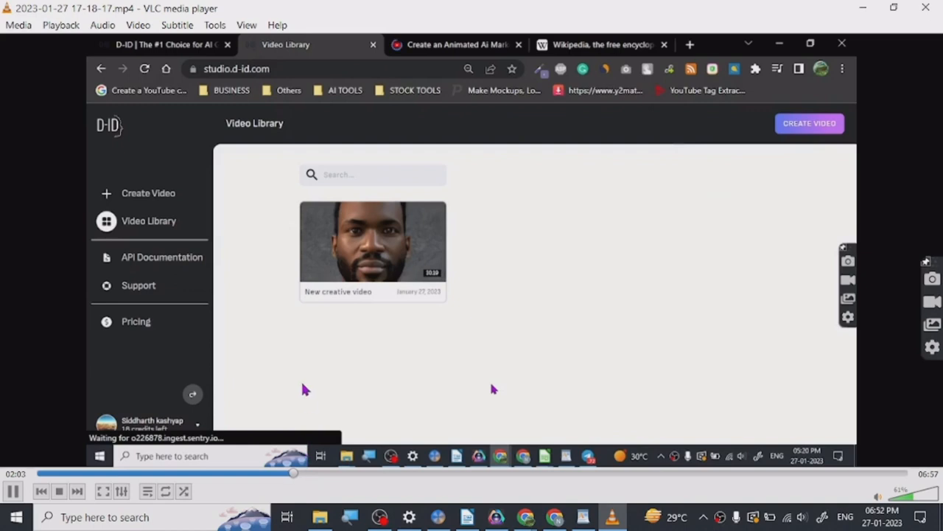
mouse_move(306, 474)
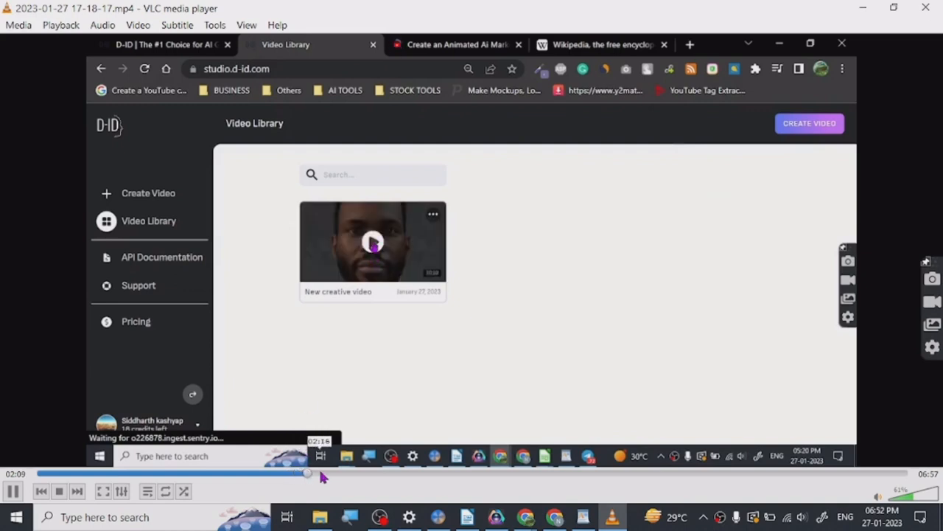
- Skip further along the VLC recording before switching to File Explorer's Videos folder
left_click(372, 241)
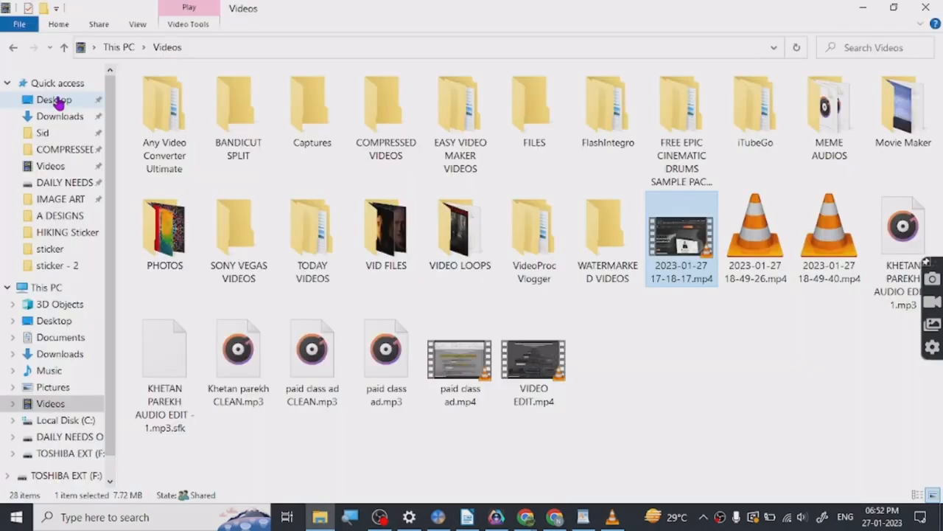
- Open New creative video.mp4 from Downloads in VLC and toggle its playback
left_click(60, 116)
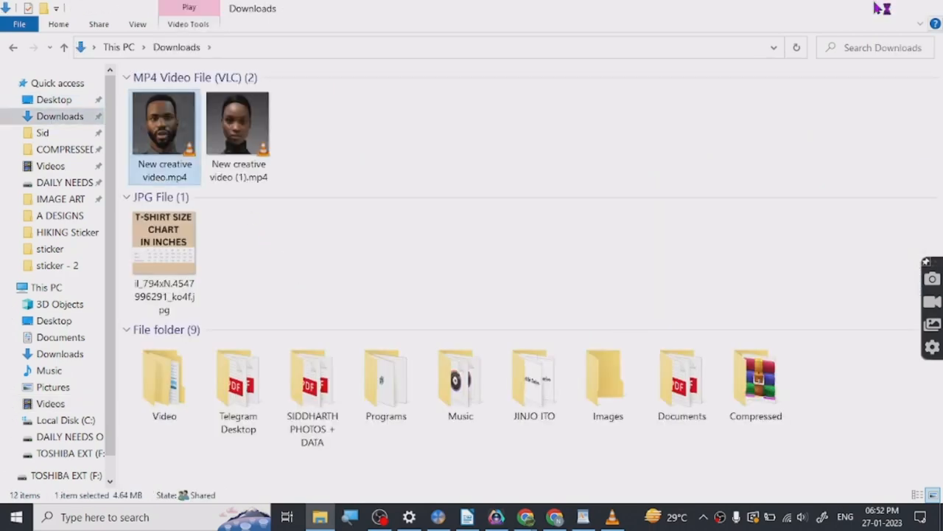
double_click(164, 122)
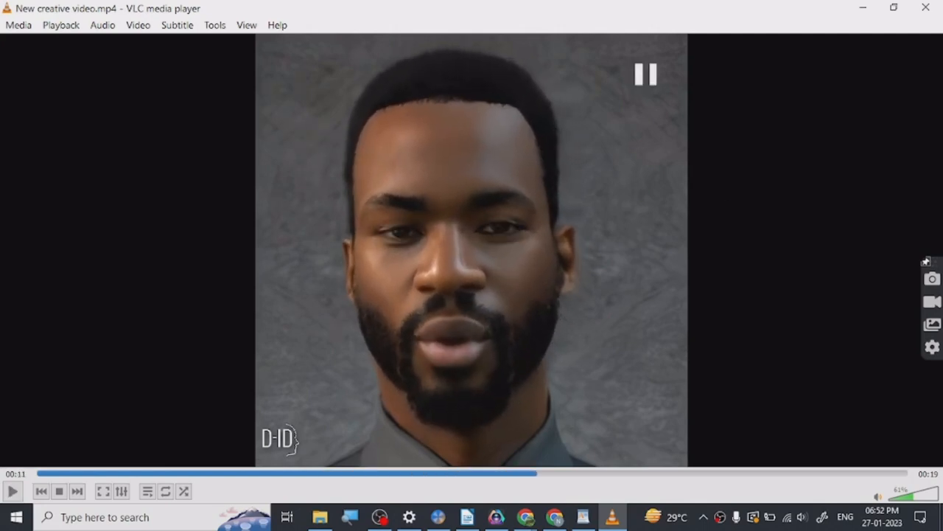
left_click(525, 517)
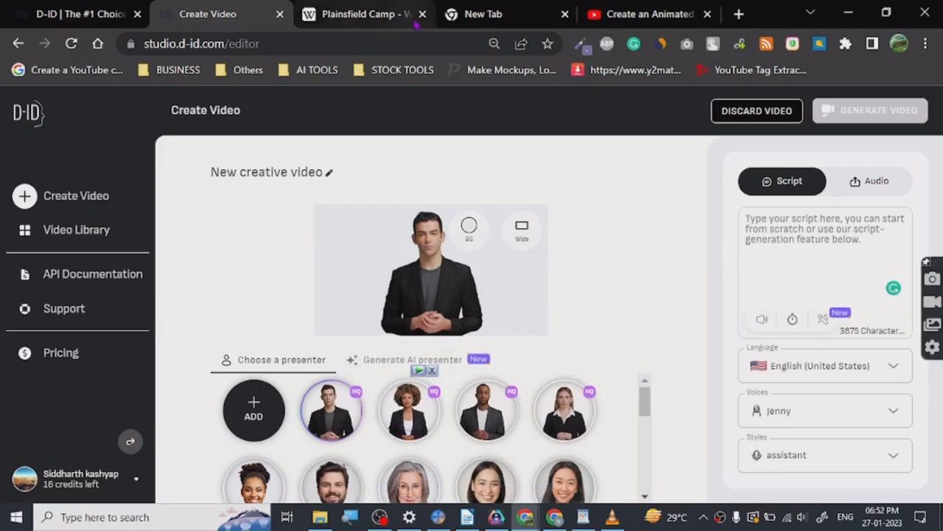
mouse_move(483, 14)
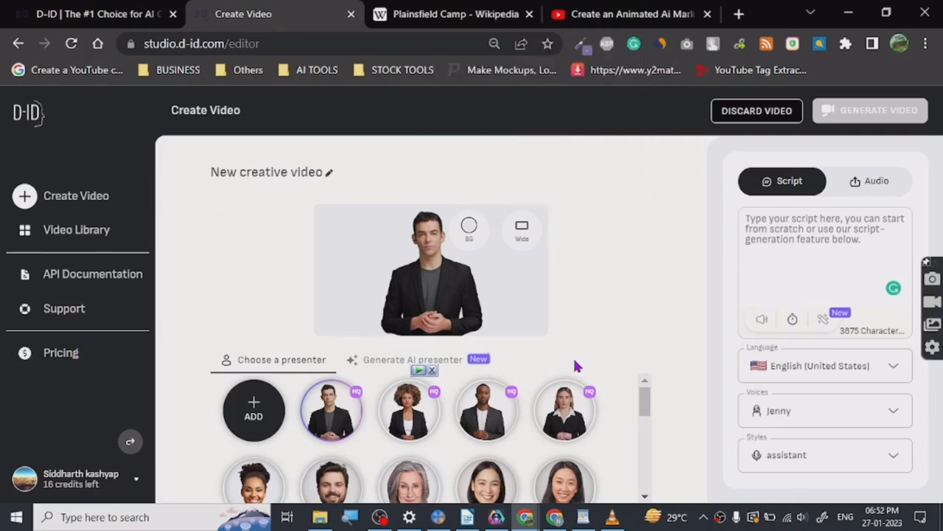
mouse_move(397, 347)
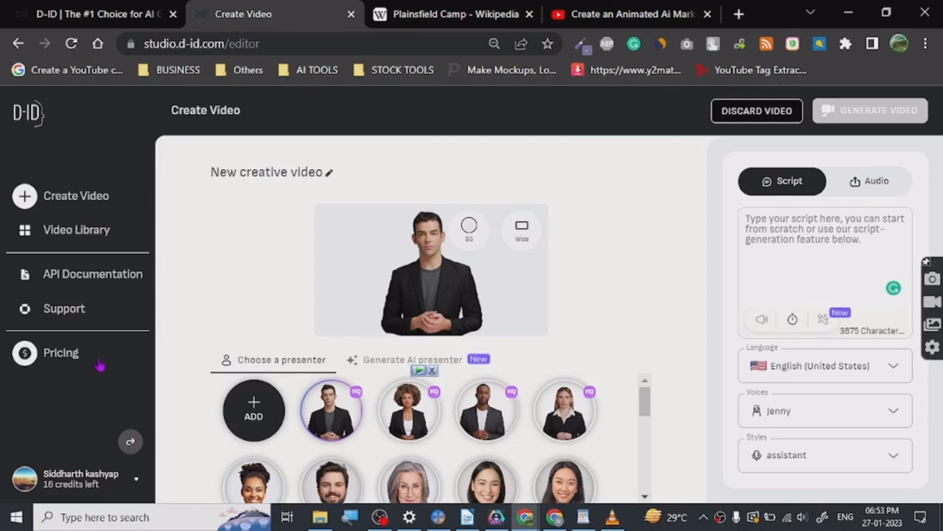
- Review the Jenny voice and assistant style, then pick the AI-generated bearded man portrait
left_click(822, 410)
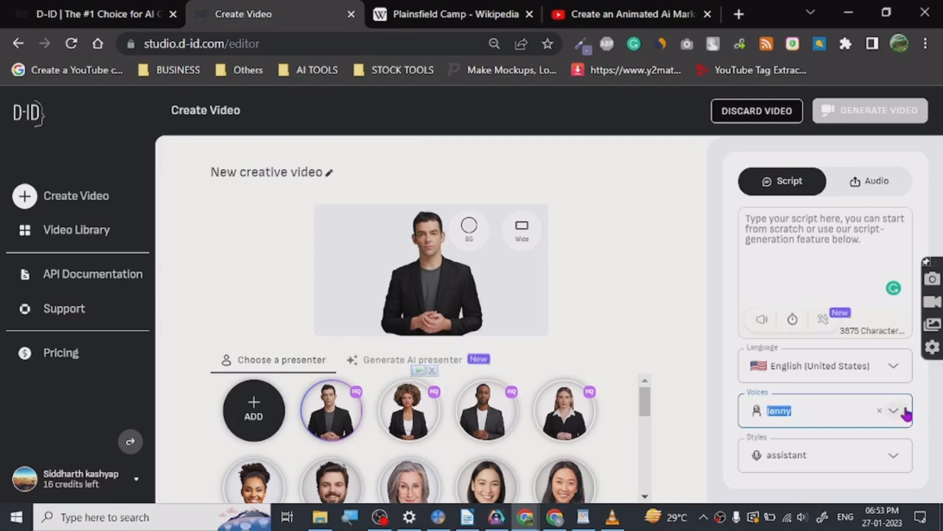
left_click(894, 410)
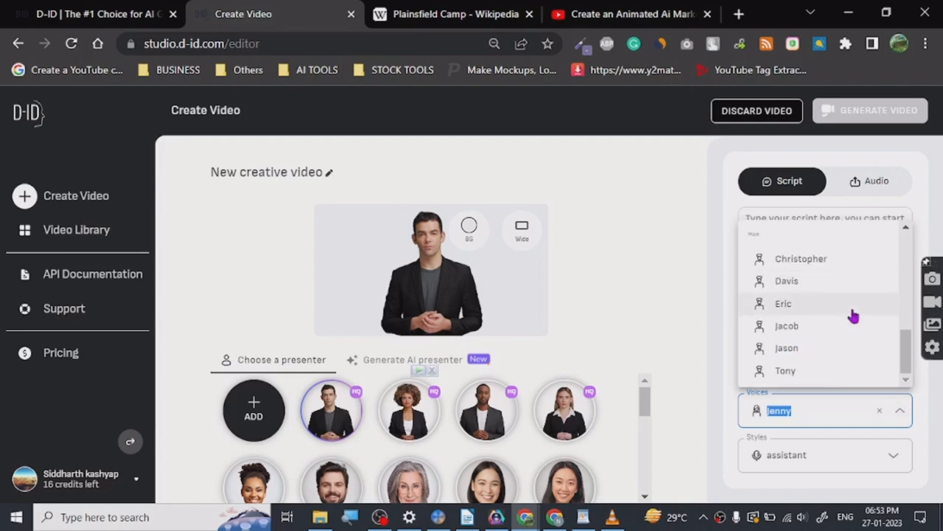
left_click(824, 454)
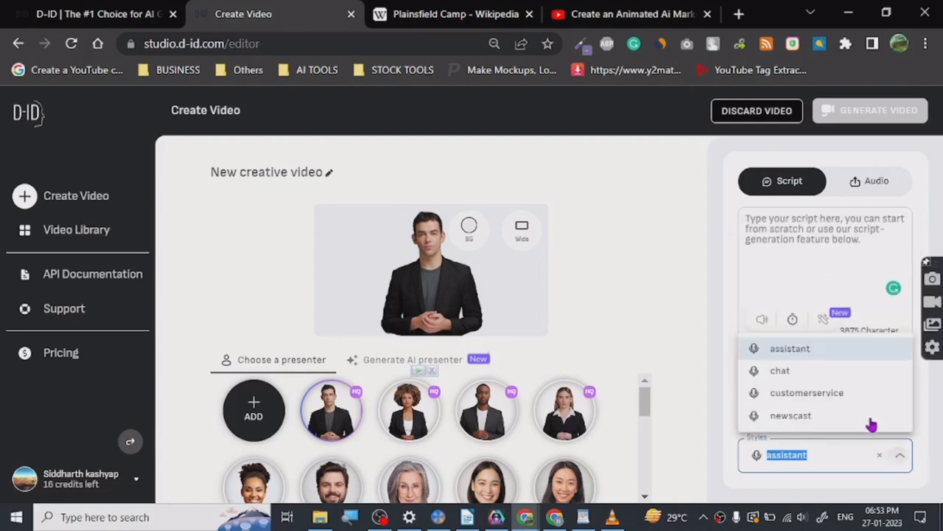
mouse_move(808, 392)
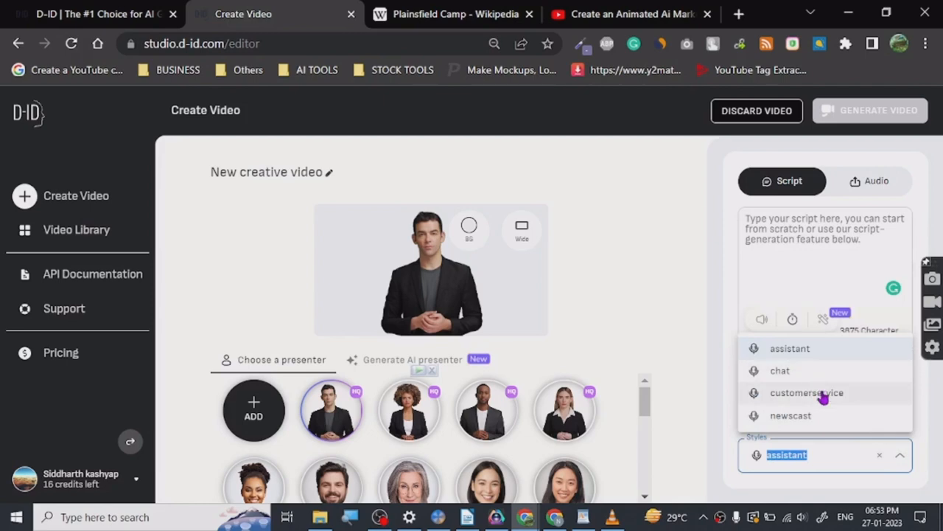
mouse_move(800, 387)
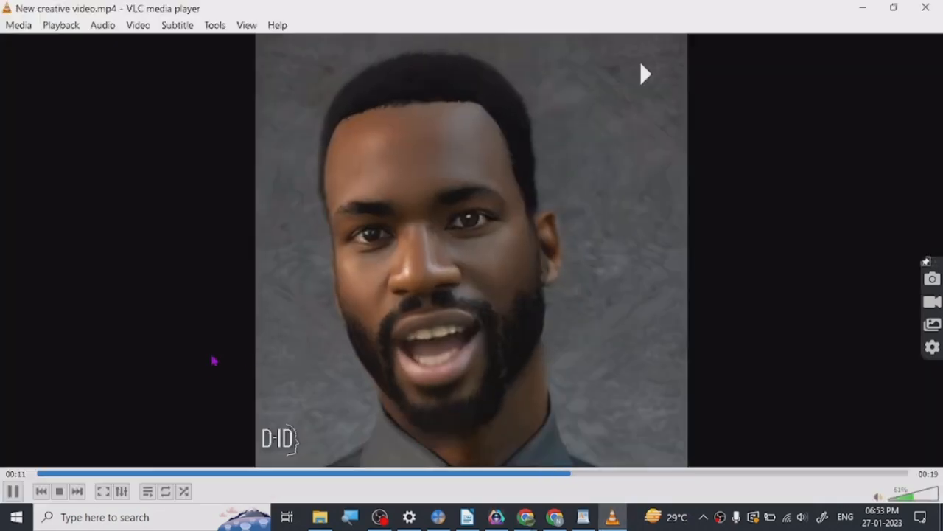
left_click(155, 473)
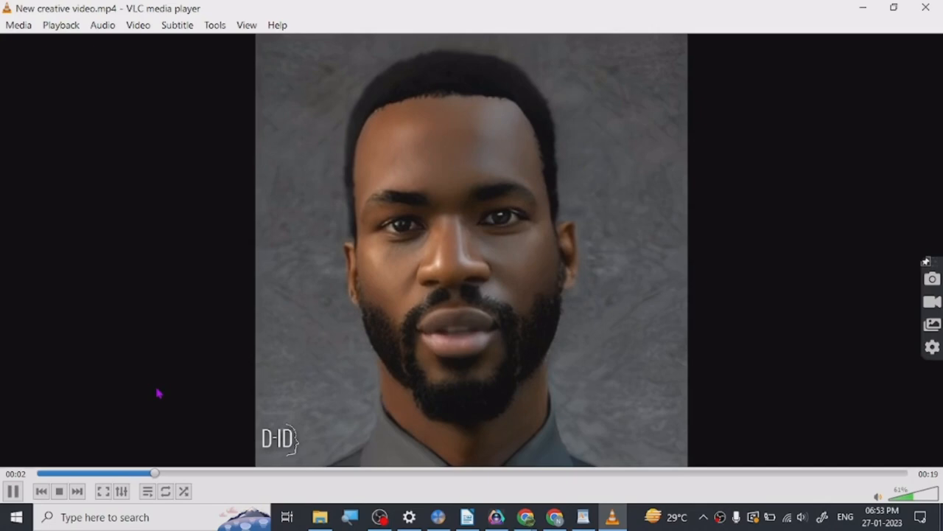
left_click(13, 491)
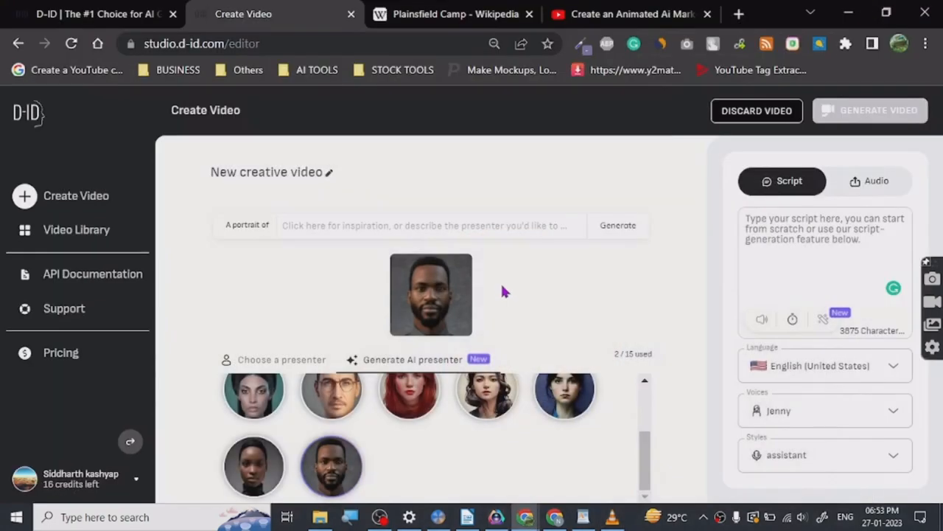
mouse_move(637, 339)
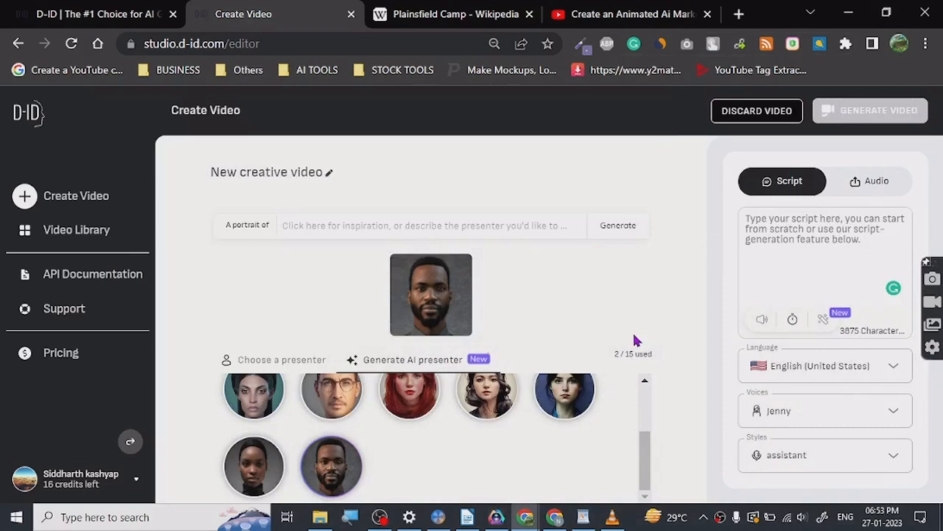
mouse_move(692, 404)
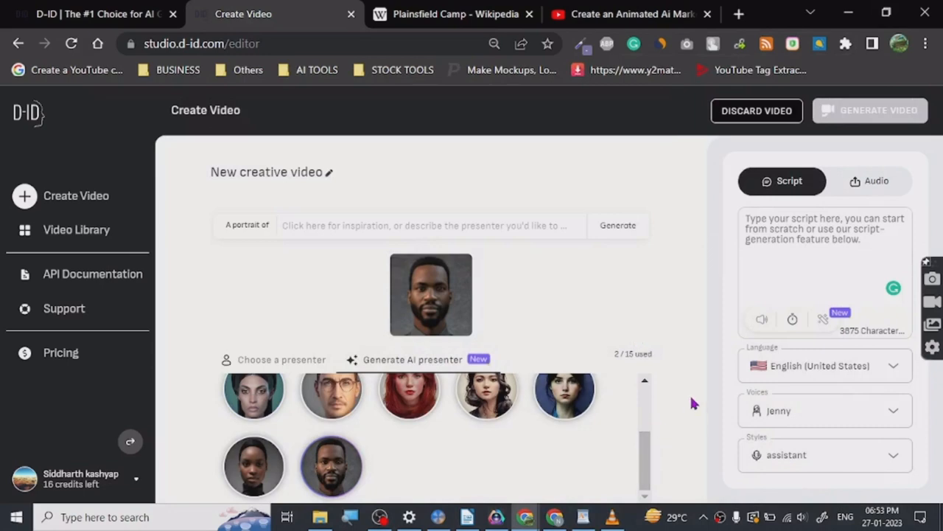
mouse_move(637, 269)
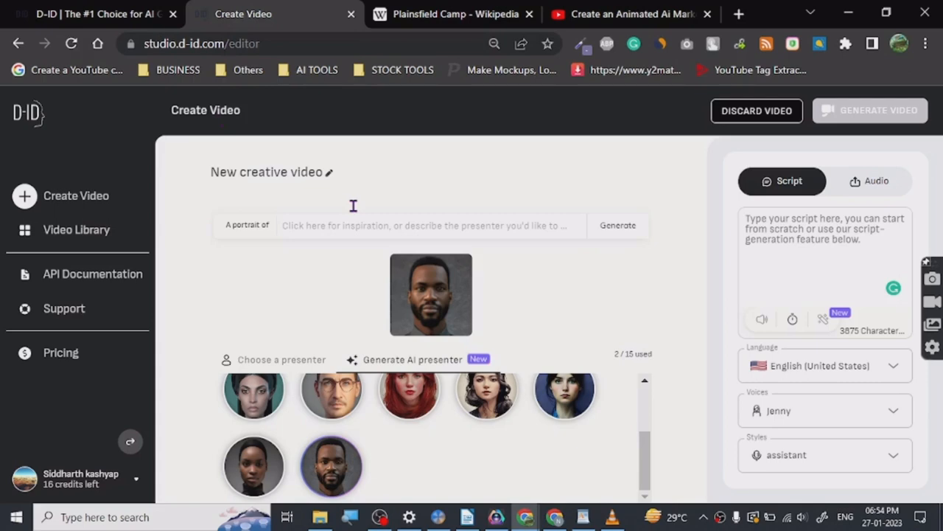
mouse_move(211, 247)
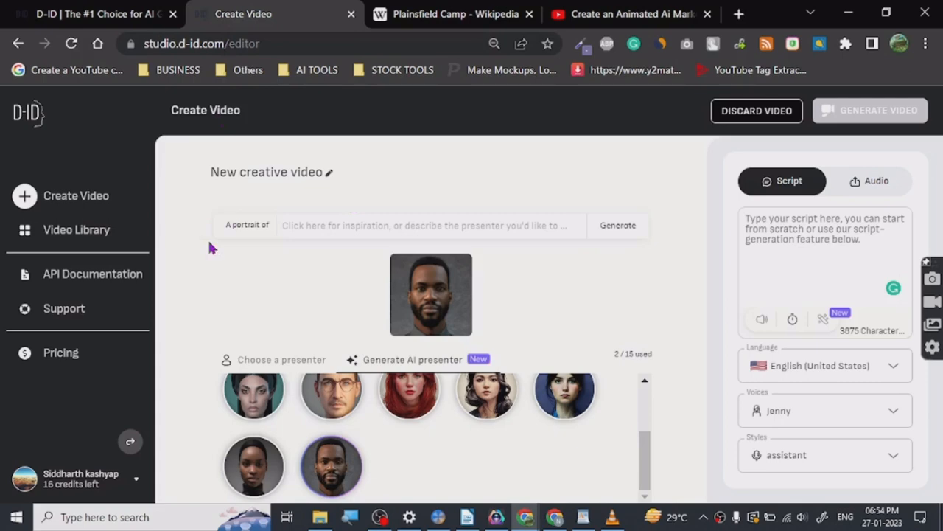
mouse_move(203, 260)
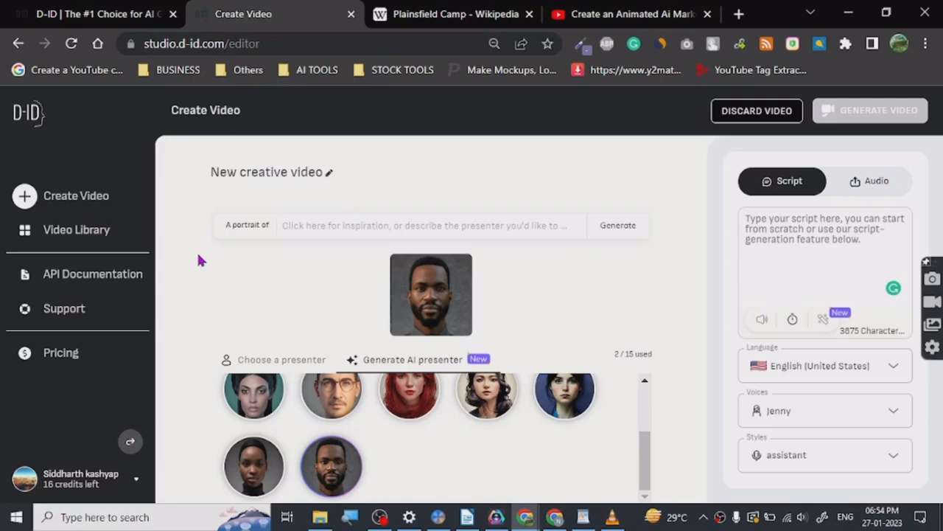
- Switch to the 'Create an Animated Ai Marketing' YouTube tutorial tab
left_click(630, 14)
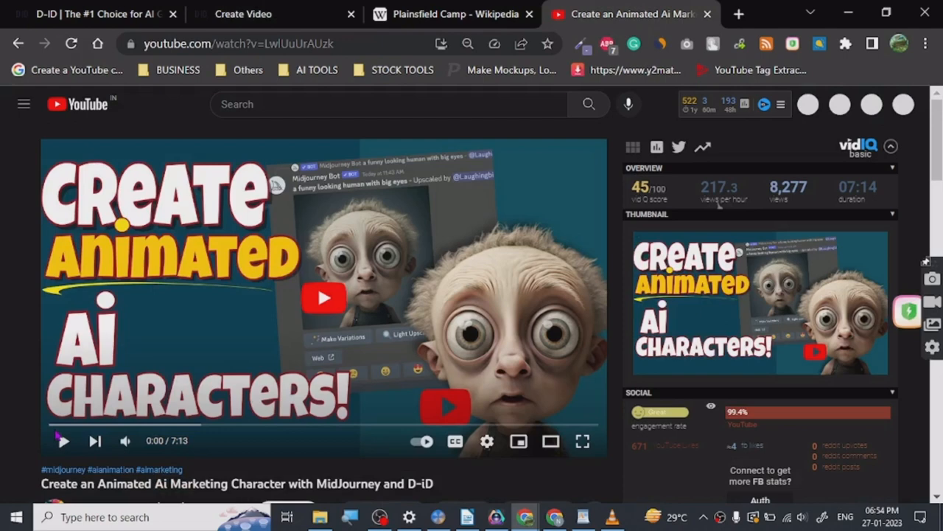
- Scroll down to read the tutorial's title, channel, and description
scroll("down", 3)
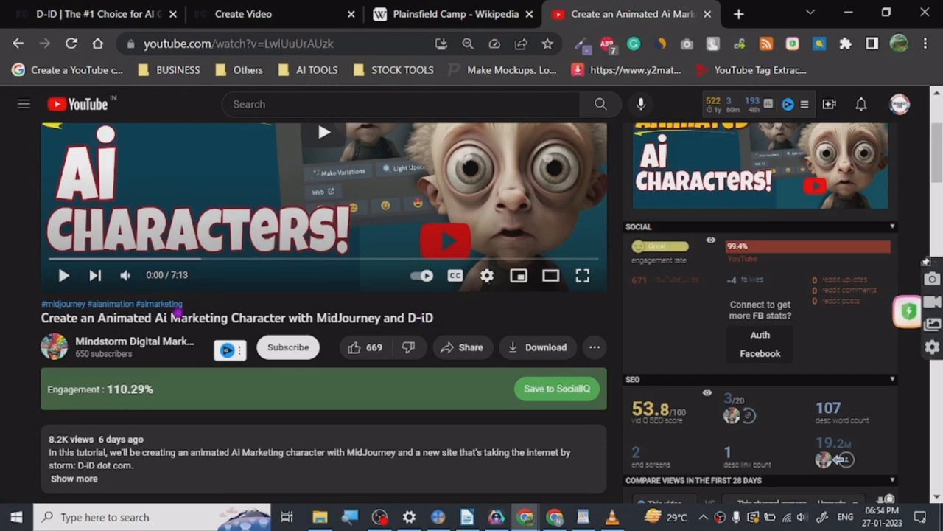
mouse_move(382, 260)
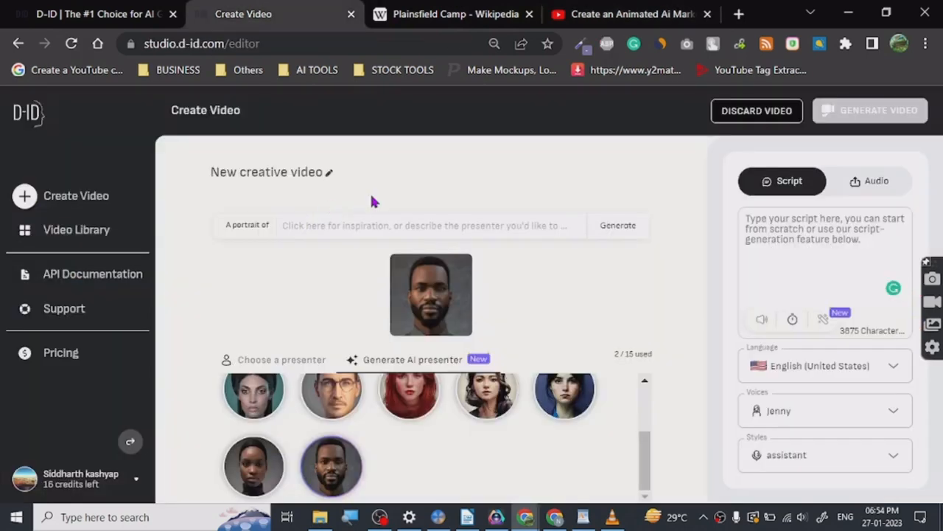
mouse_move(478, 165)
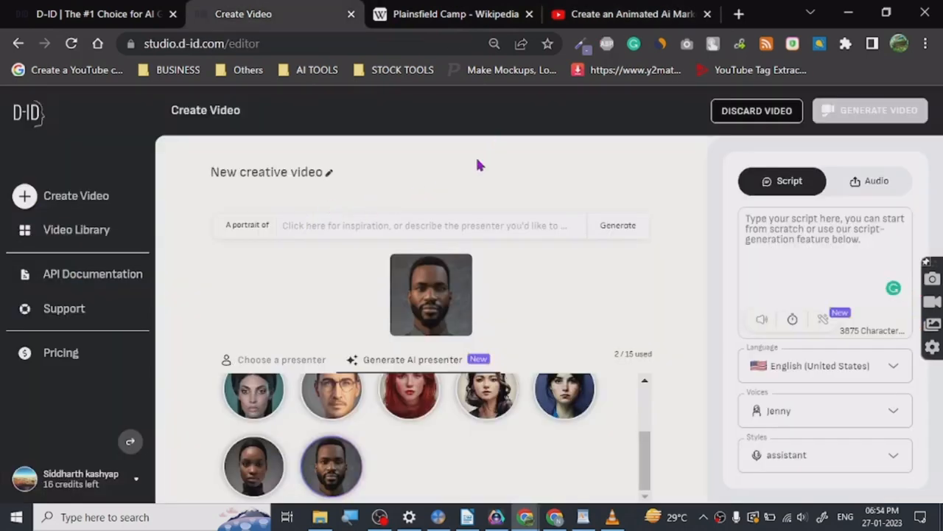
mouse_move(209, 275)
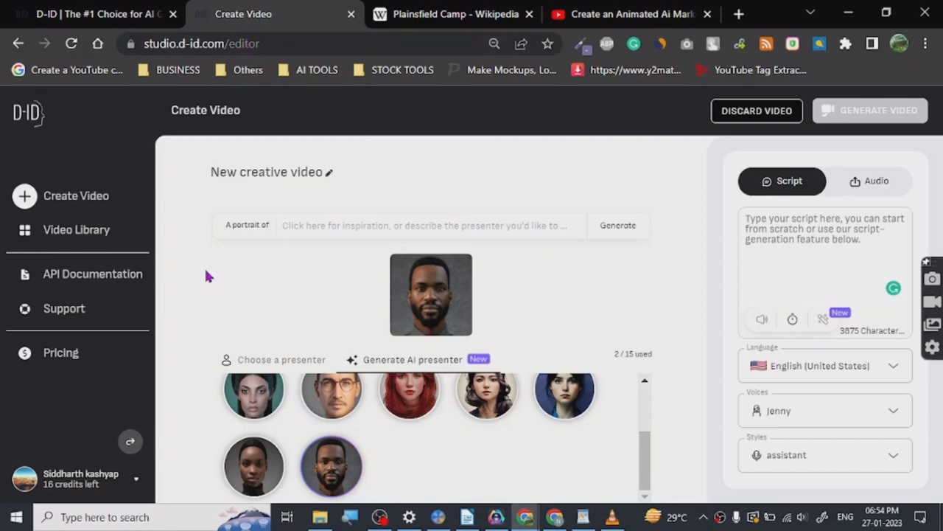